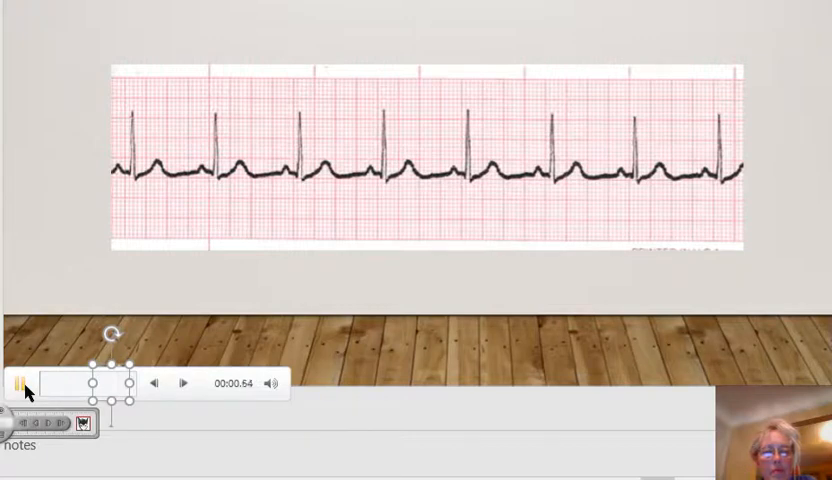
Start the slide's embedded audio narration for the ECG rhythm strip.
click(184, 382)
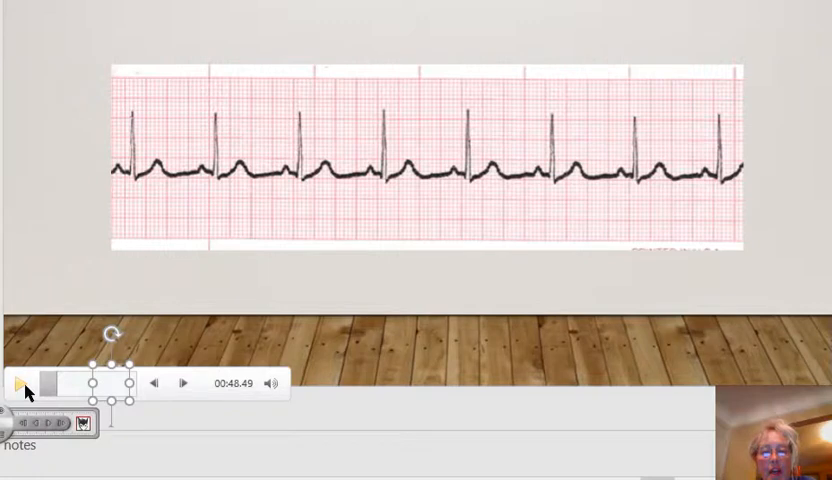
mouse_move(196, 288)
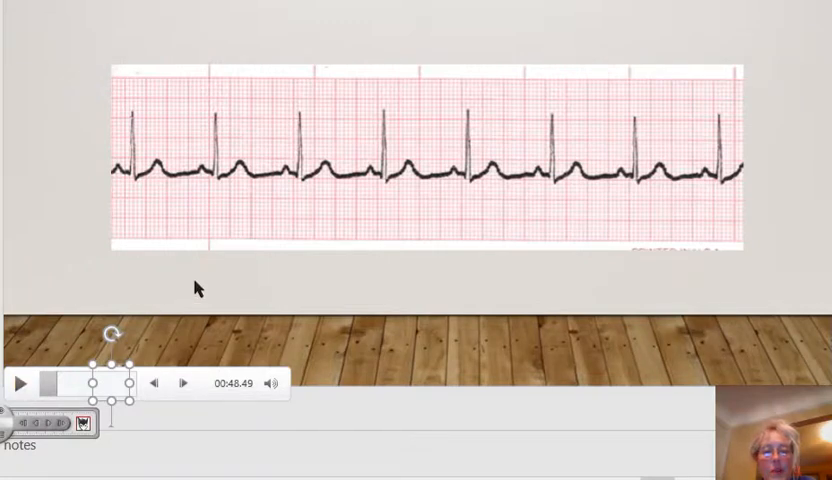
mouse_move(58, 350)
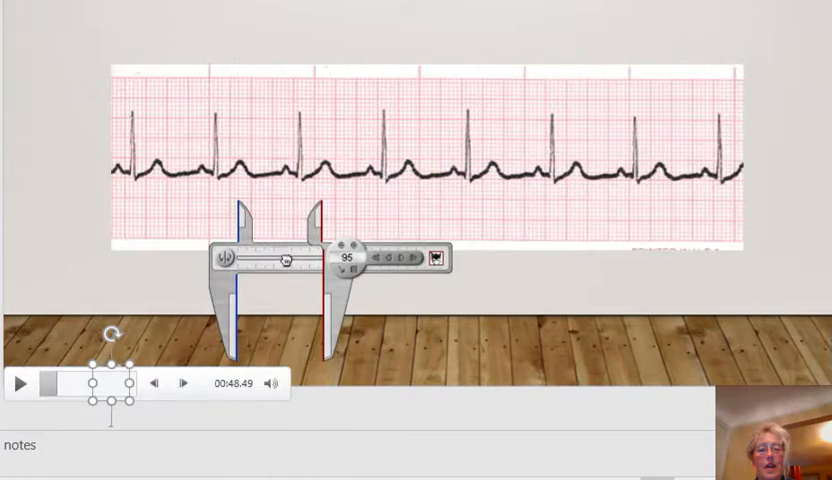
Position the caliper jaws across two consecutive R waves, reading 44 for the R-R interval.
drag(280, 270, 250, 170)
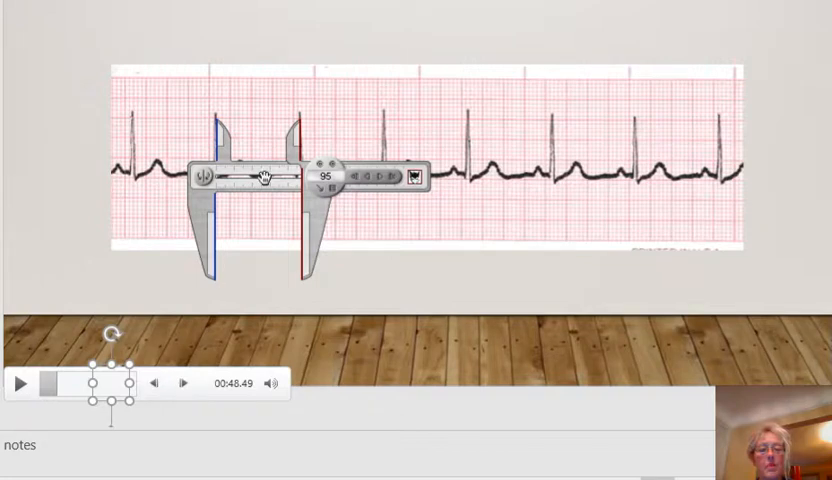
drag(260, 176, 340, 176)
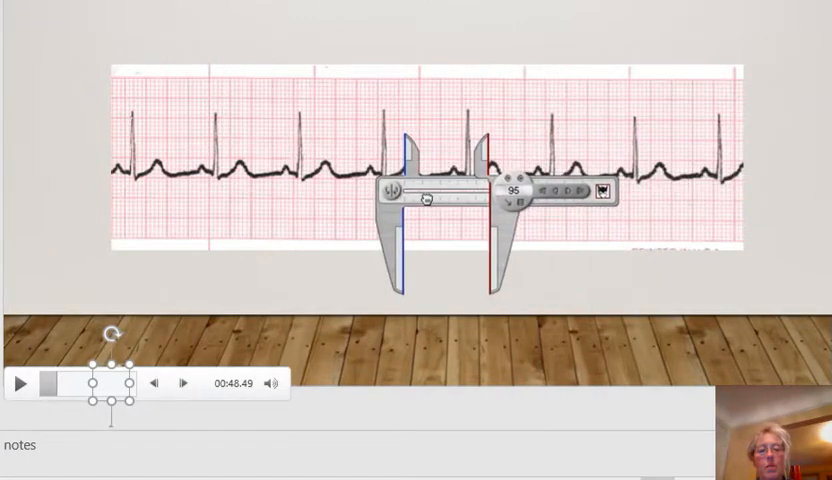
drag(420, 196, 164, 220)
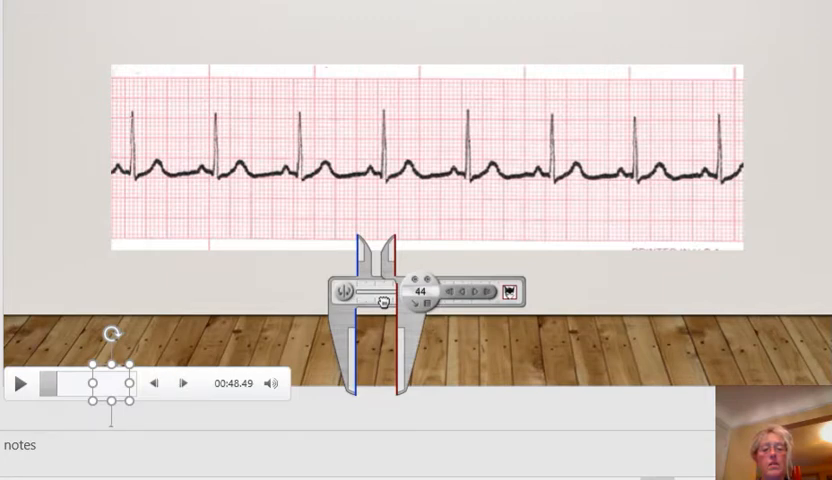
Move the narrowed calipers up onto a single QRS complex on the strip.
drag(380, 290, 320, 244)
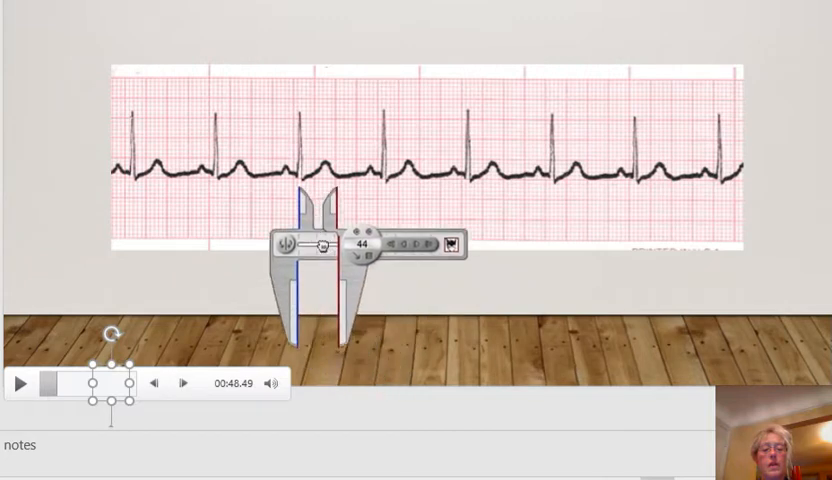